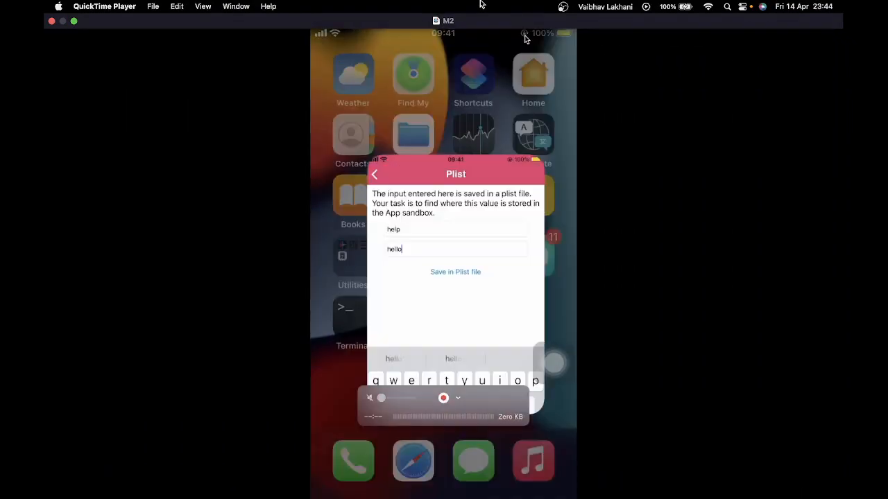
# - Return to the Local Data Storage list and reopen the Plist challenge with empty fields
pyautogui.click(375, 174)
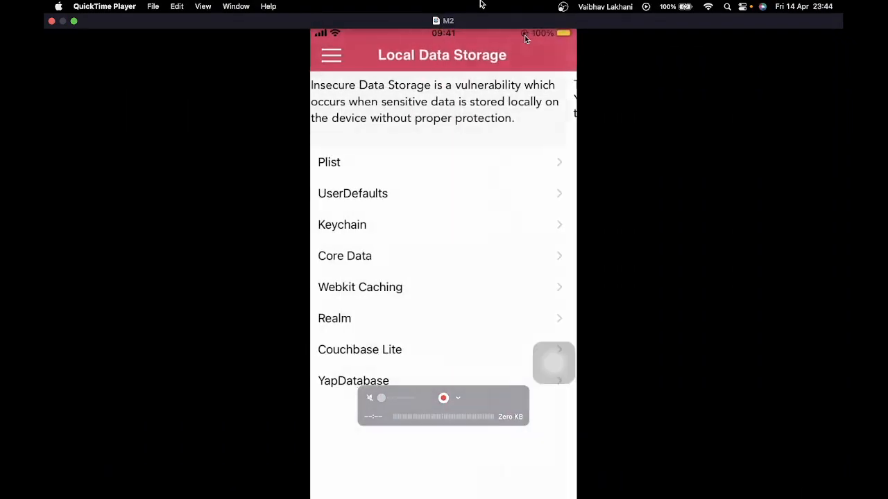
pyautogui.click(330, 56)
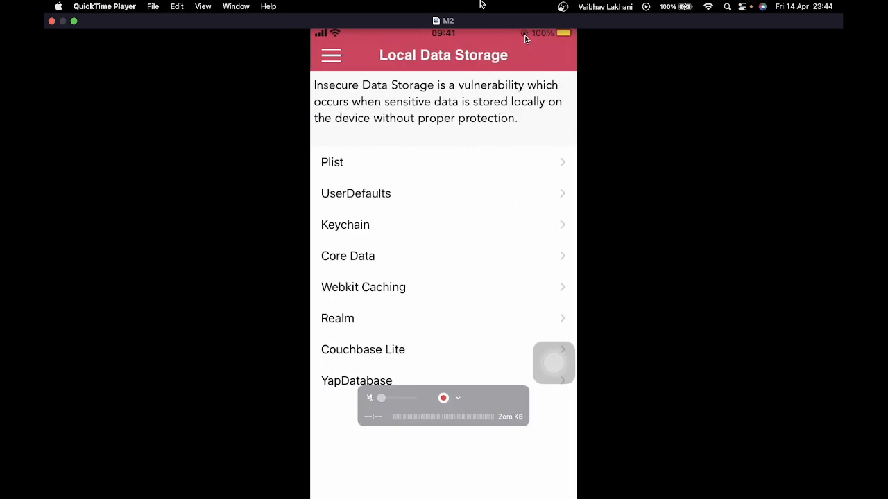
pyautogui.click(332, 161)
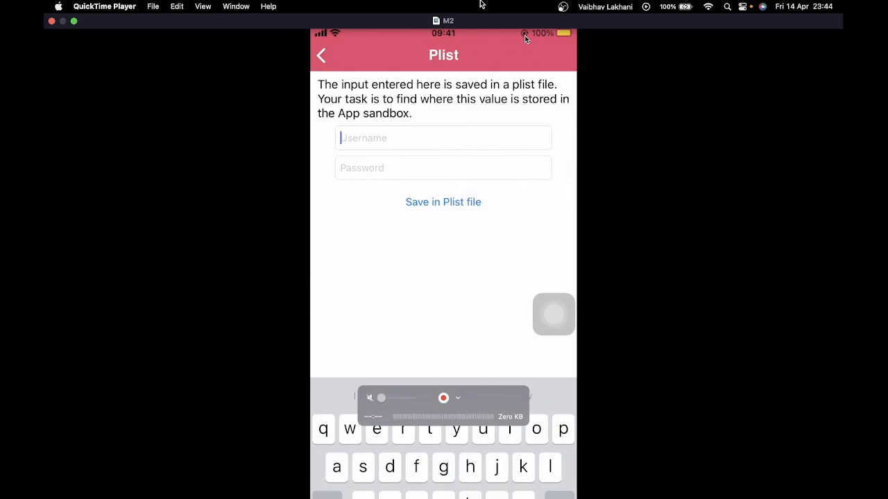
# - Enter 'te' as the start of the username on the Plist challenge screen
pyautogui.write('te')
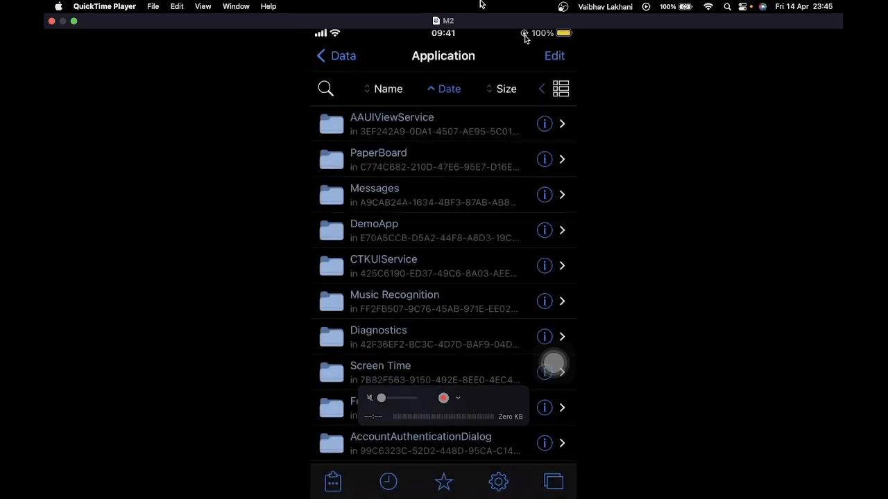
# - Browse from root into /var/containers/Data, then back out to var
pyautogui.click(331, 56)
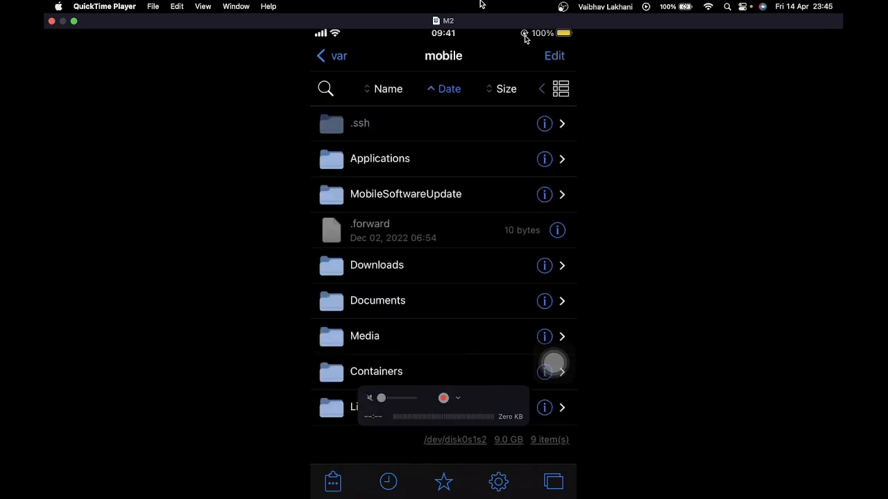
pyautogui.click(330, 55)
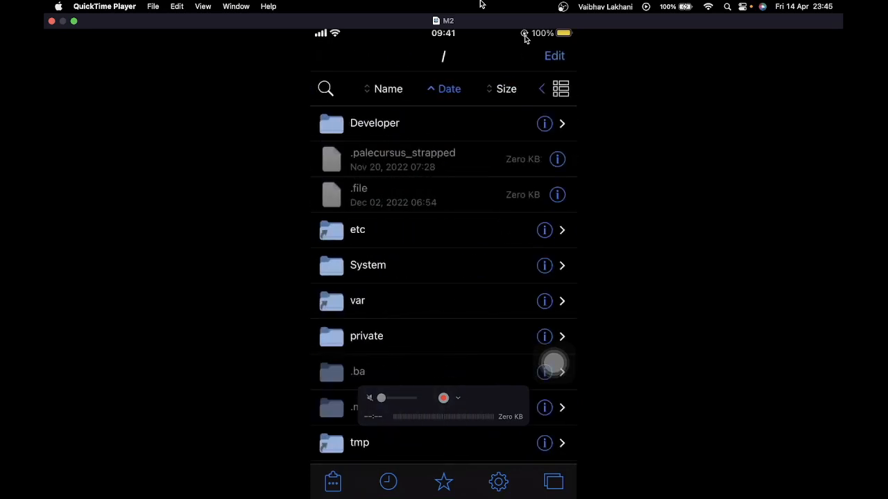
pyautogui.click(358, 300)
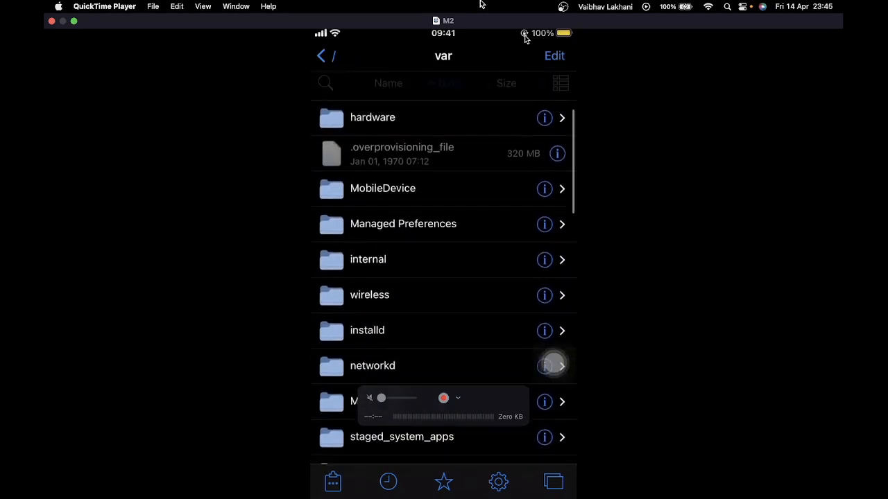
pyautogui.scroll(-3)
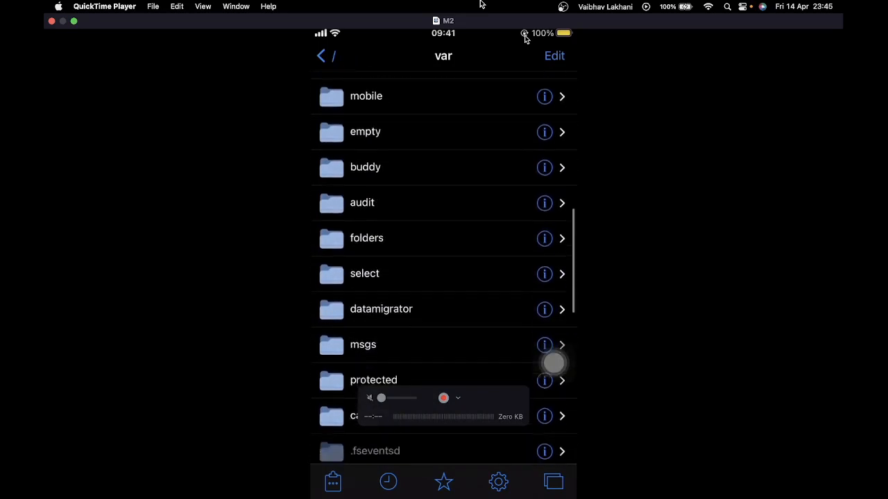
pyautogui.scroll(-3)
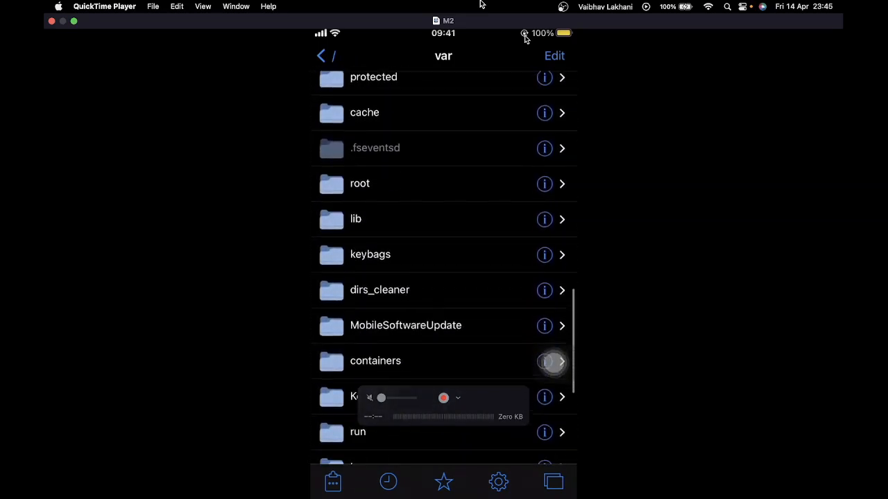
pyautogui.scroll(-3)
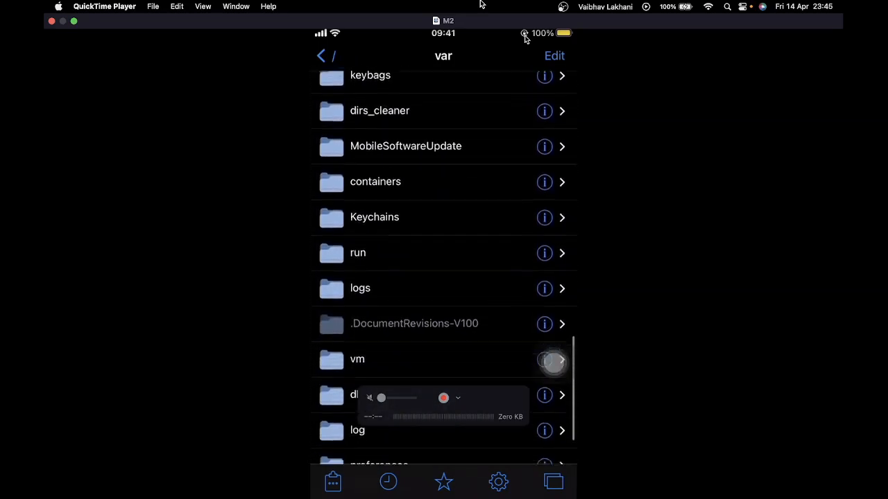
pyautogui.click(375, 181)
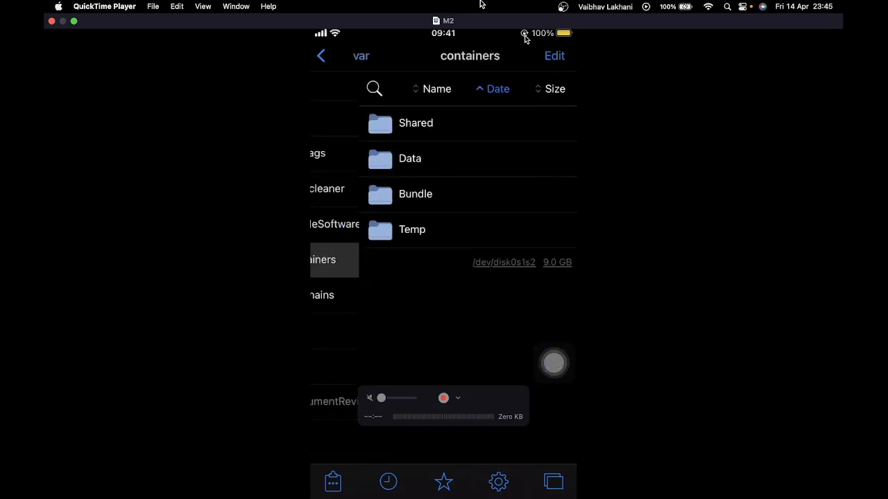
pyautogui.click(322, 55)
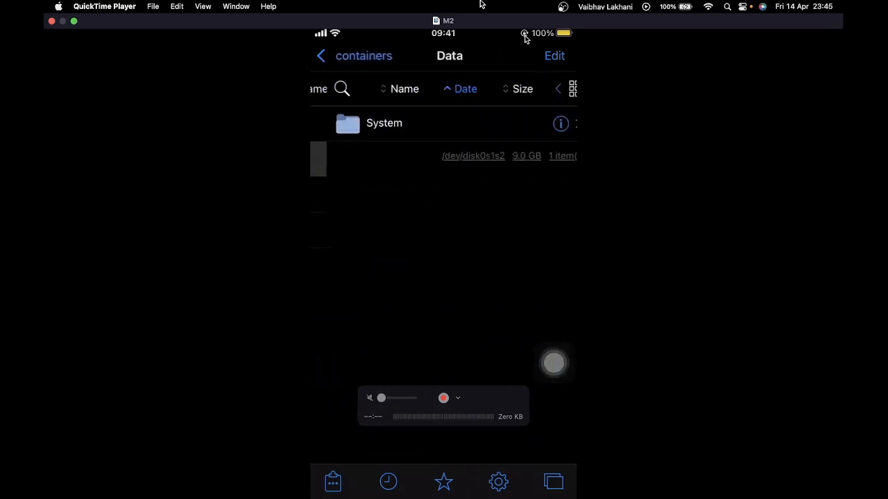
pyautogui.click(320, 56)
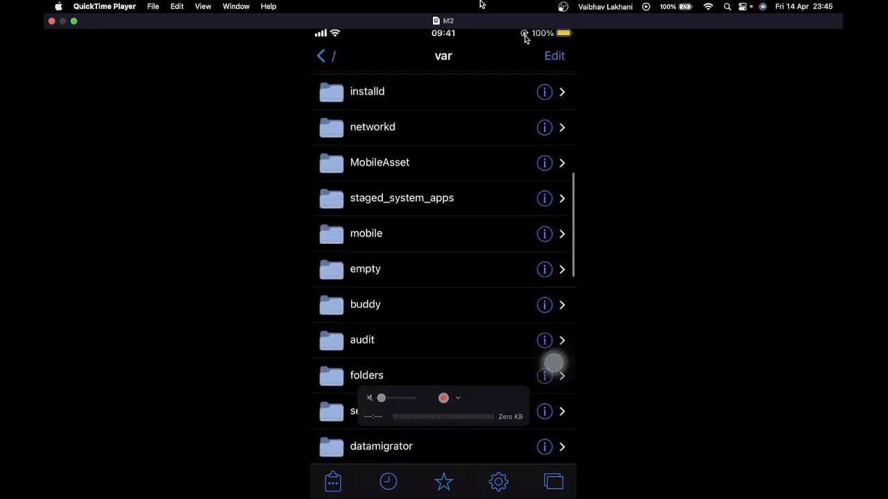
# - Navigate to /var/mobile/Containers listing Shared, Data, Temp and Staging
pyautogui.click(366, 233)
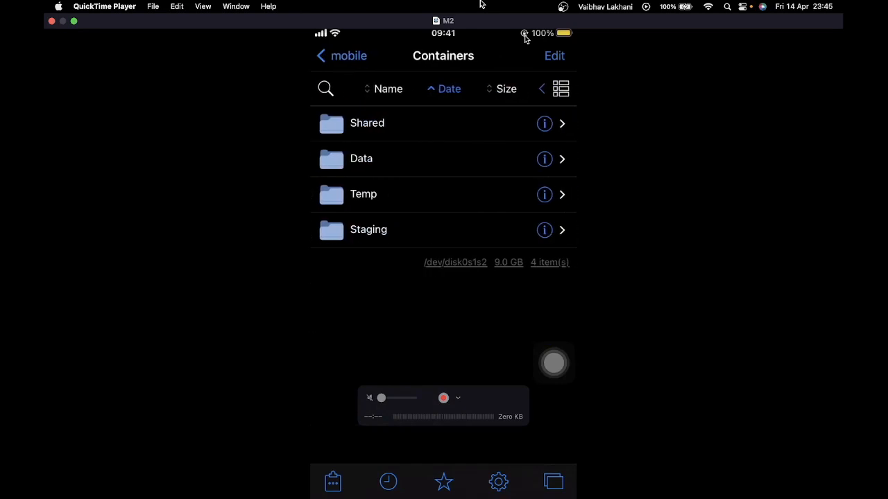
# - Navigate Data > Application > DVIA-v2 container > Documents to find userInfo.plist
pyautogui.click(361, 158)
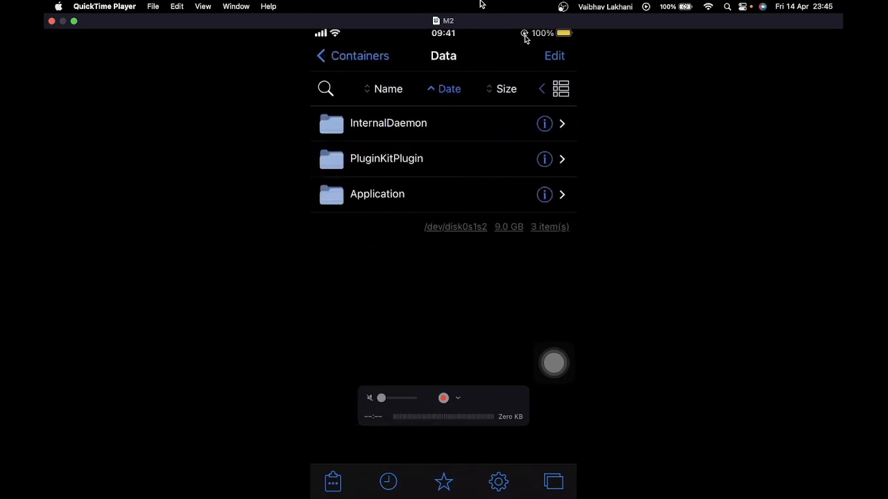
pyautogui.click(378, 194)
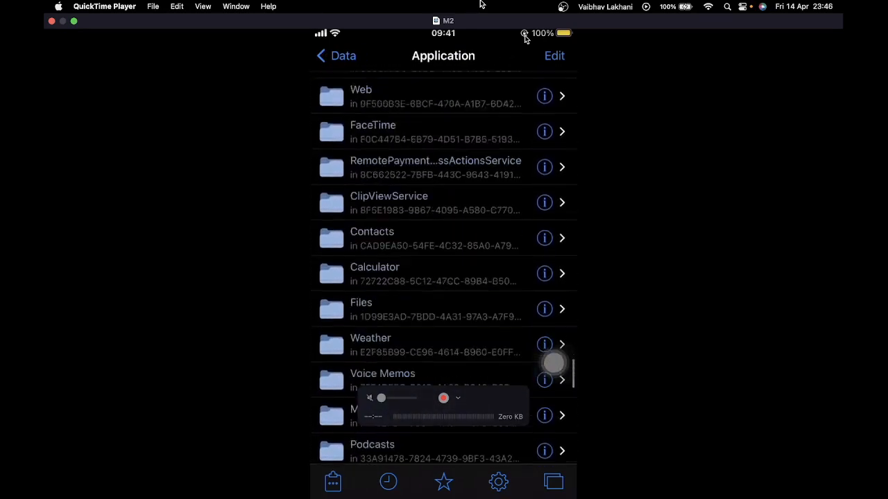
pyautogui.scroll(-3)
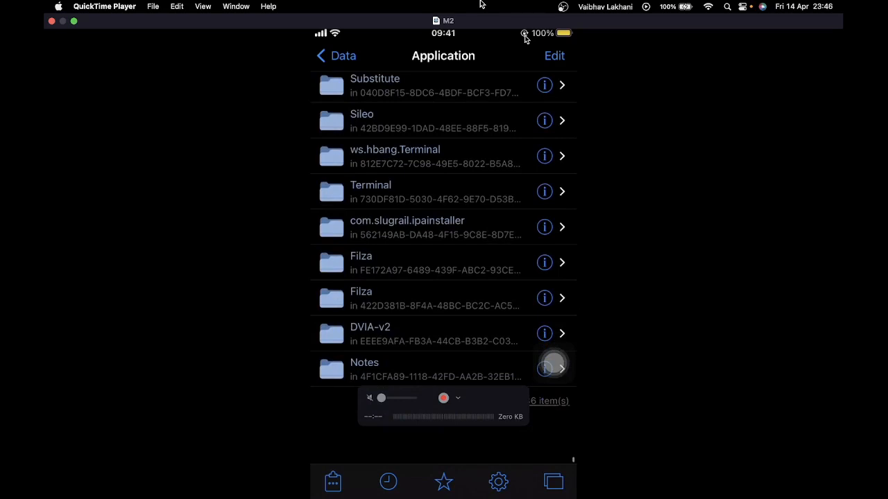
pyautogui.click(562, 333)
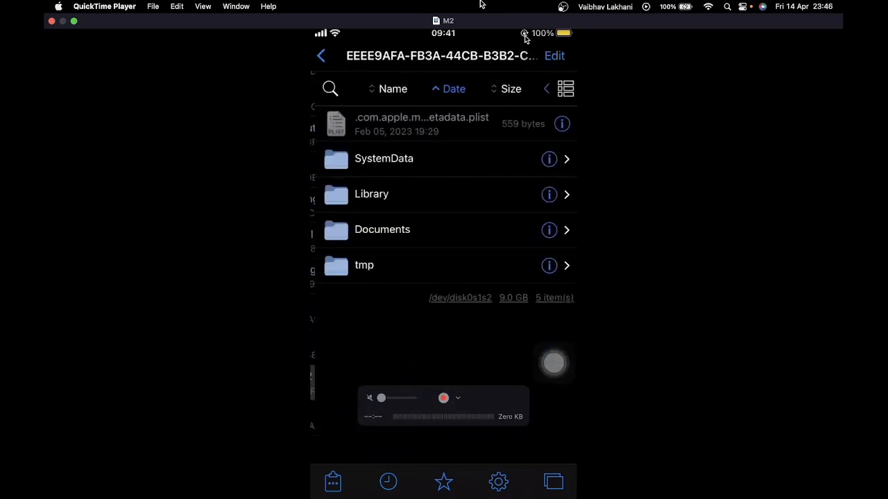
pyautogui.click(383, 230)
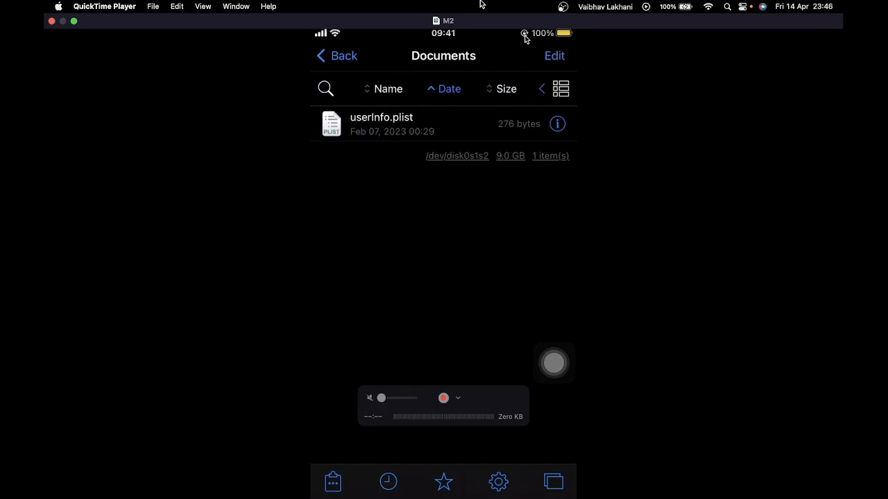
# - Inspect userInfo.plist's Root entries showing username and password as plaintext 'test'
pyautogui.click(380, 124)
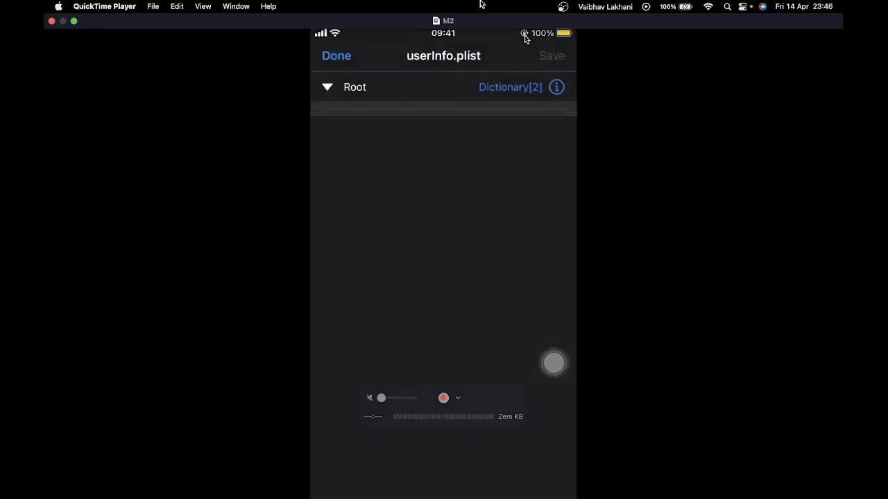
pyautogui.click(327, 86)
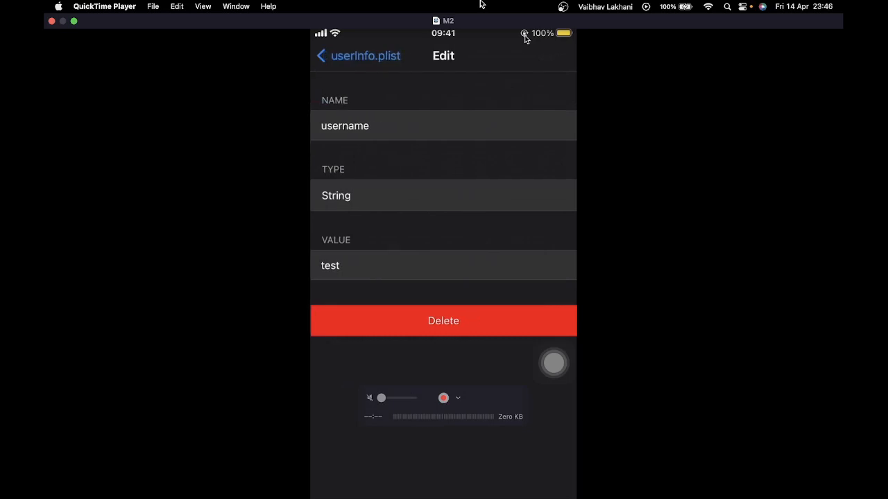
pyautogui.click(321, 55)
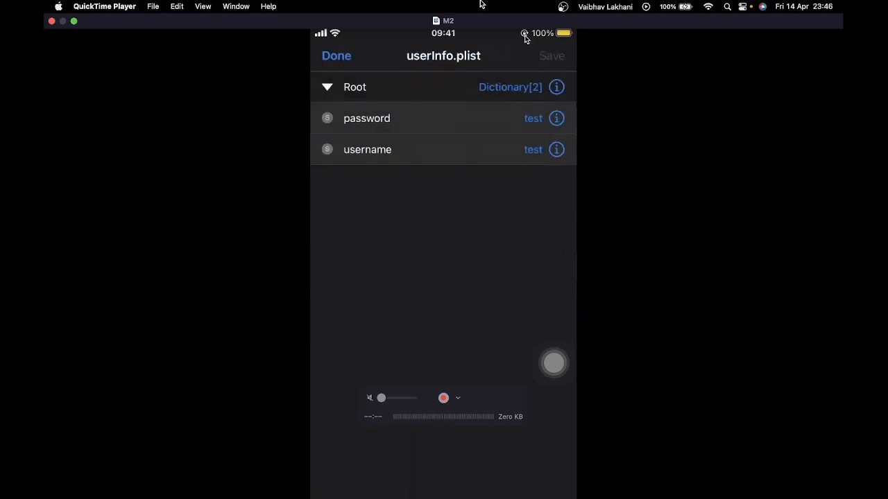